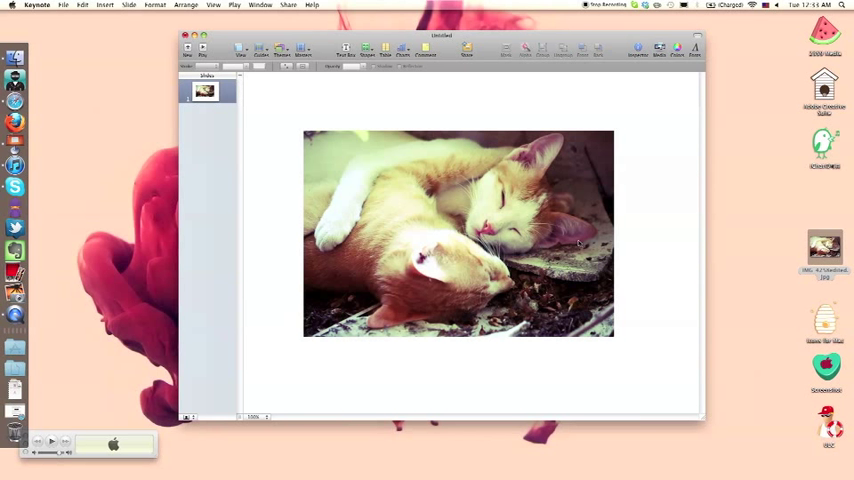
Reach the Format menu to find Mask with Shape for the cat photo
{"action": "left_click", "coordinate": [154, 6]}
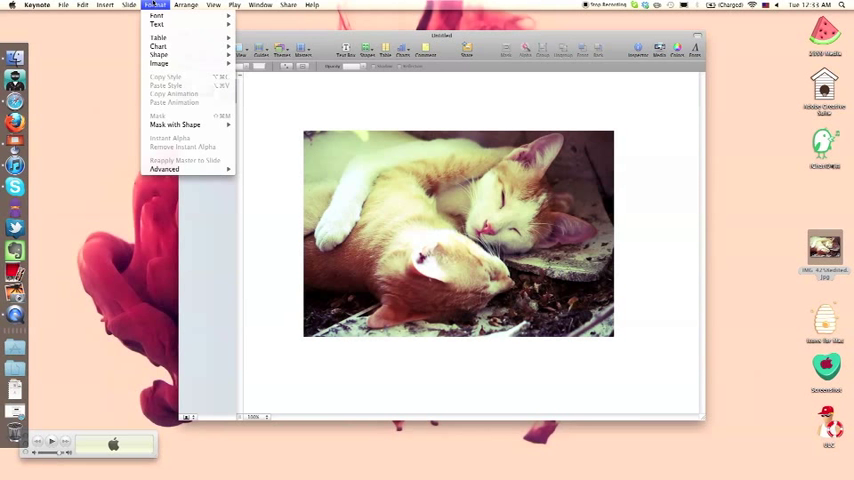